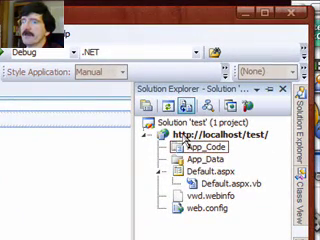
# Step: Open the App_Code folder's context menu to add a new DataSet item
pyautogui.rightClick(198, 147)
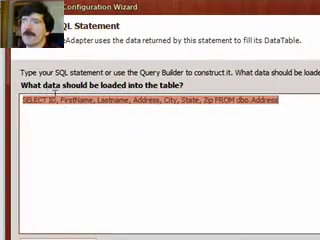
# Step: Accept the Address query and generate only a GetData method returning a DataTable
pyautogui.scroll(-3)
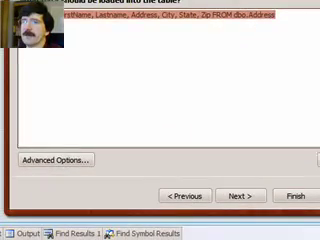
pyautogui.click(241, 192)
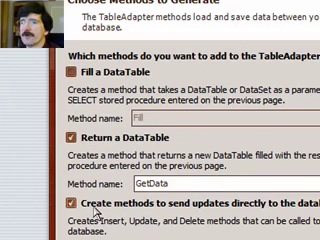
pyautogui.scroll(-3)
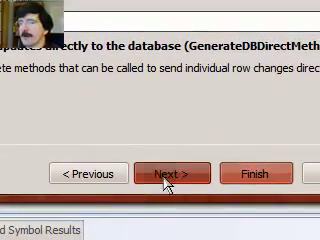
pyautogui.click(167, 172)
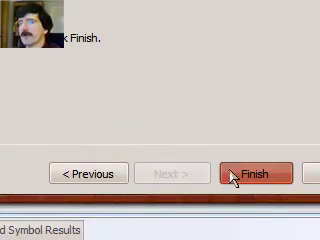
pyautogui.click(248, 173)
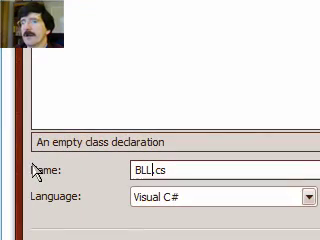
# Step: Name the new Visual C# class file BLLSample.cs and add it
pyautogui.write('Samp')
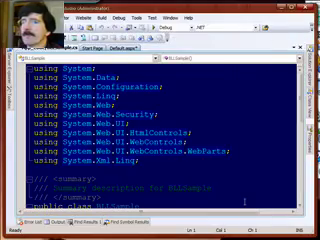
# Step: Add a private Adapter property returning a new AddressTableAdapter
pyautogui.scroll(-3)
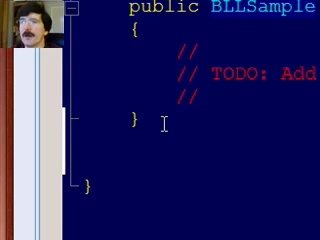
pyautogui.write('private')
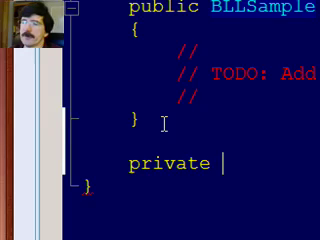
pyautogui.write('DataSetSampleTableAdapters.')
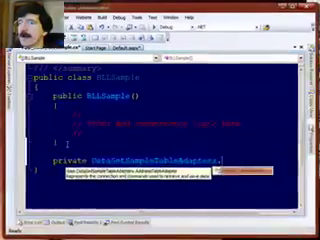
pyautogui.write('AddressTableAdapter Ad')
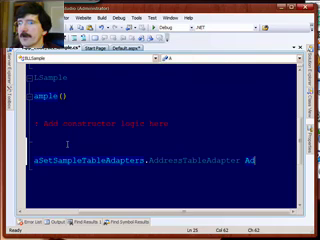
pyautogui.write('apter')
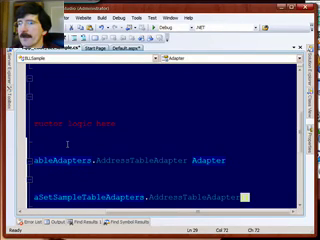
pyautogui.write('();')
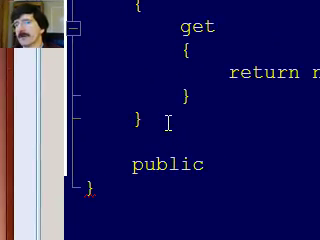
# Step: Add a public AddressDataTable GetData method that returns Adapter.GetData()
pyautogui.write('DataSetSample.AddressDataTable')
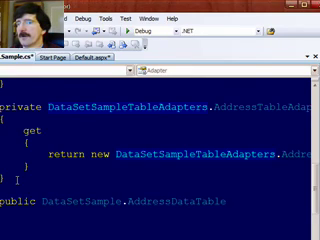
pyautogui.write('GetData')
pyautogui.write('{')
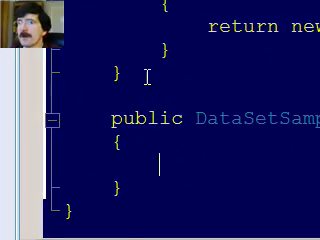
pyautogui.write('return Adapter.GetData')
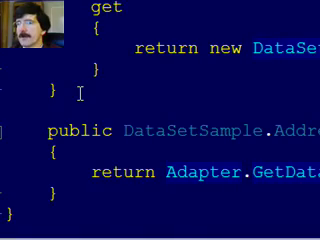
pyautogui.scroll(-3)
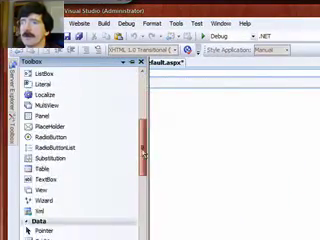
# Step: Scroll the Toolbox down to the Data section for Default.aspx
pyautogui.scroll(-3)
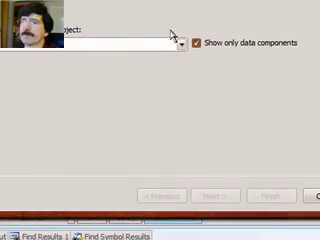
# Step: Configure ObjectDataSourceSample's data source and list the available business objects
pyautogui.click(192, 42)
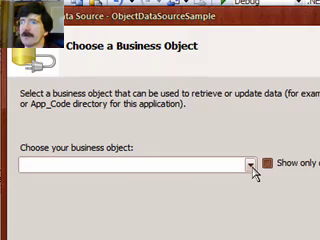
pyautogui.click(251, 162)
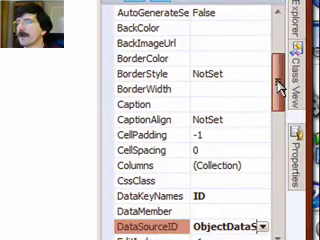
# Step: Set GridView1 PageSize to 5 and pager Mode to NextPreviousFirstLast
pyautogui.scroll(-3)
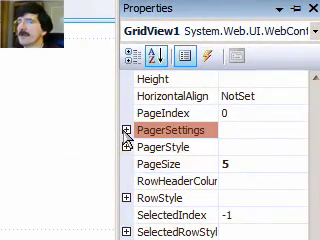
pyautogui.click(123, 130)
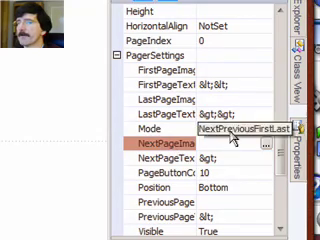
pyautogui.scroll(-3)
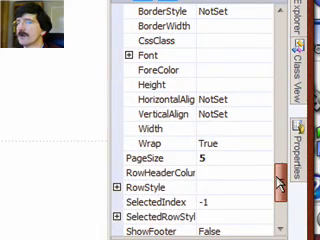
pyautogui.scroll(-3)
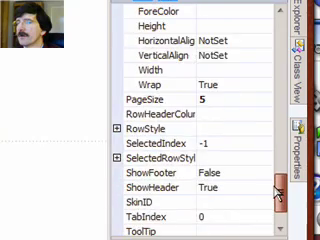